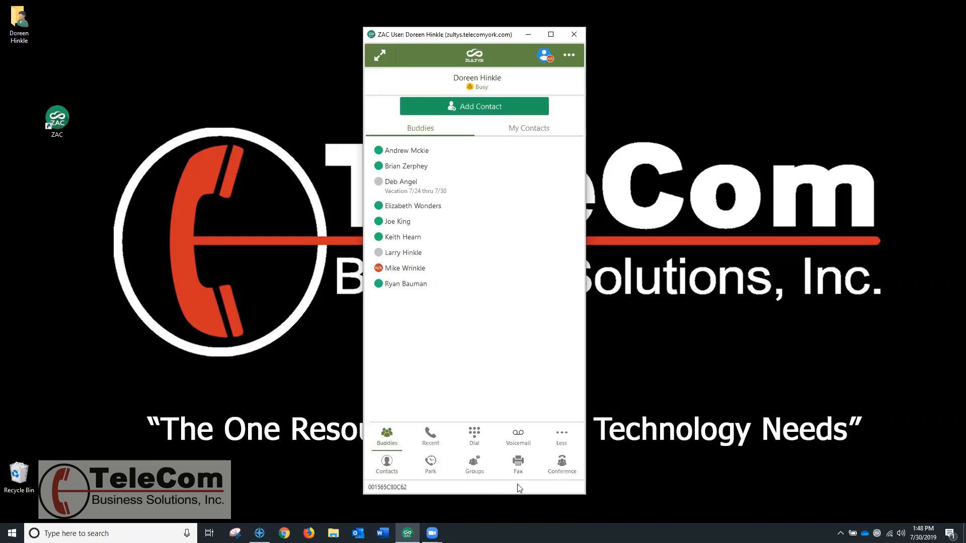
{"action": "mouse_move", "coordinate": [467, 514]}
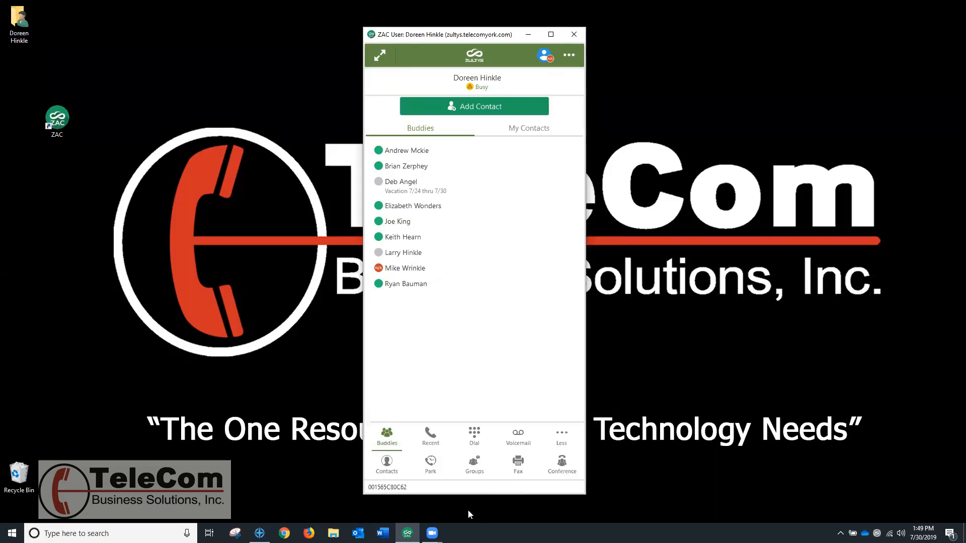
{"action": "mouse_move", "coordinate": [494, 519]}
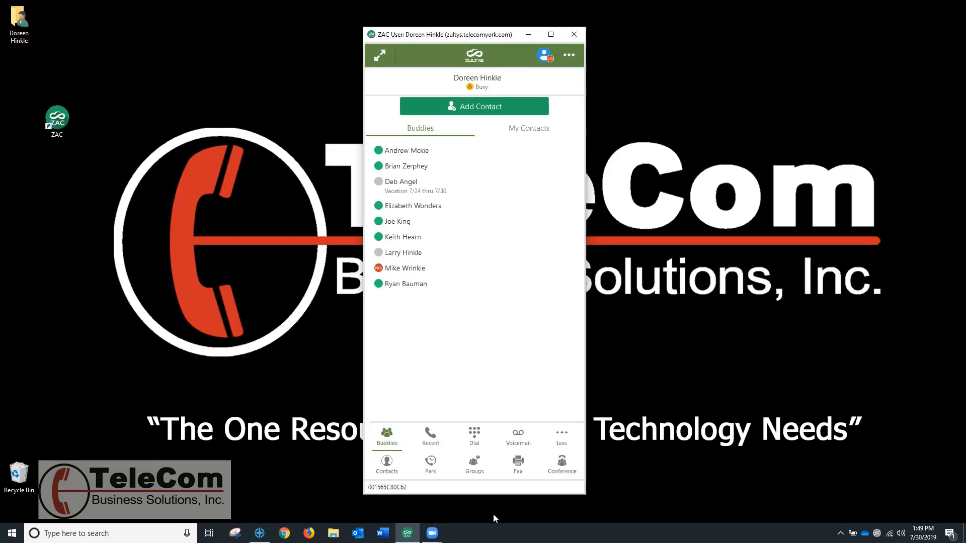
{"action": "mouse_move", "coordinate": [678, 441]}
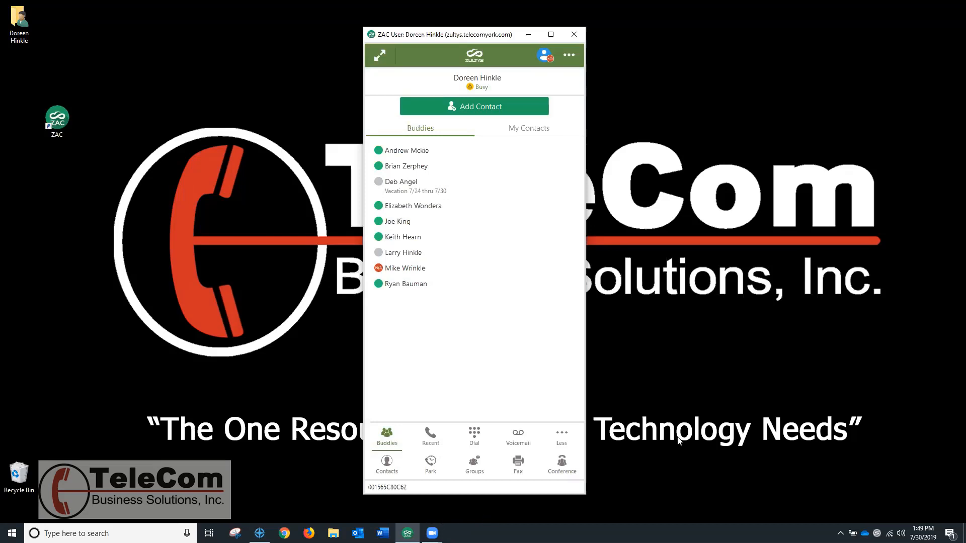
{"action": "mouse_move", "coordinate": [676, 49]}
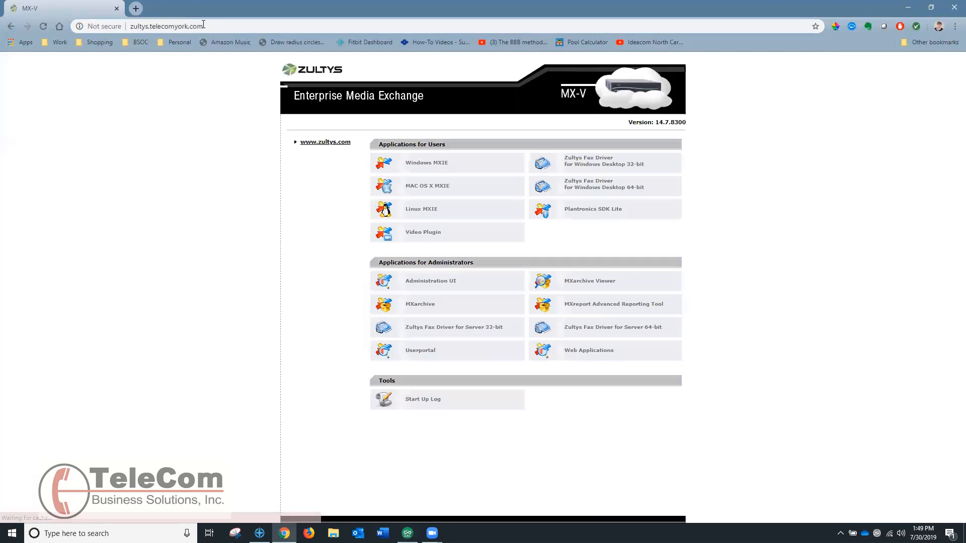
{"action": "mouse_move", "coordinate": [595, 164]}
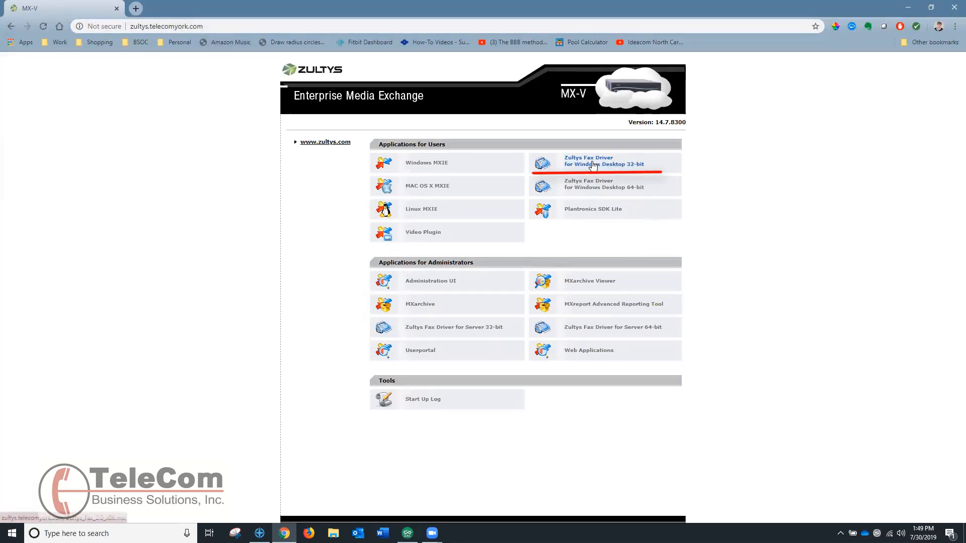
{"action": "mouse_move", "coordinate": [597, 185]}
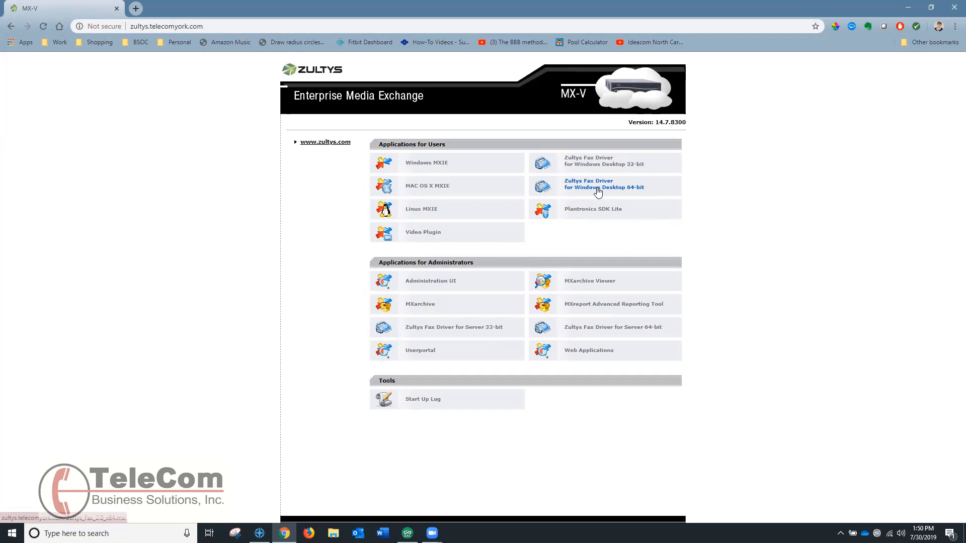
Step: Download the Zultys Fax Driver for 64-bit Windows desktops from the MX-V server page
{"action": "left_click", "coordinate": [381, 533]}
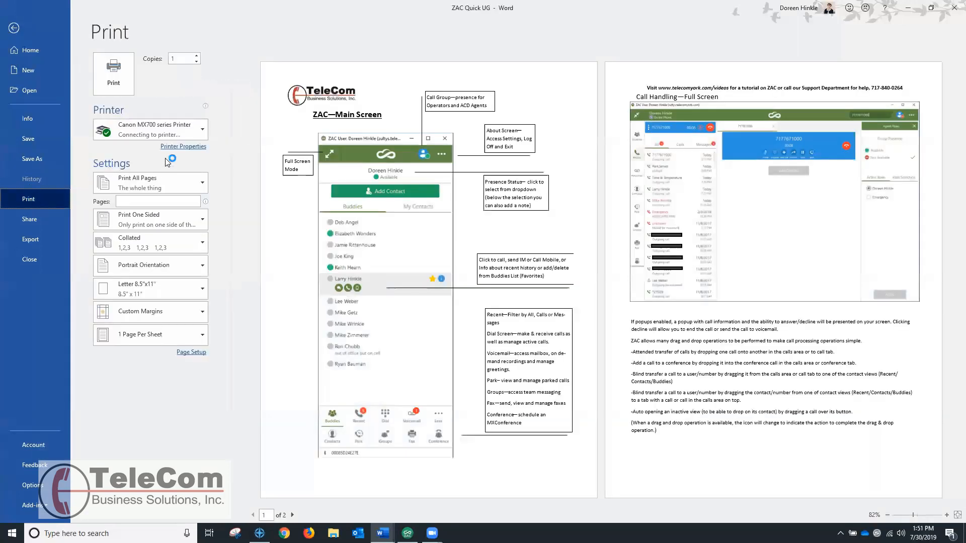
Step: Open Word's printer list and scroll to the Zultys Fax 2.0 driver
{"action": "left_click", "coordinate": [150, 129]}
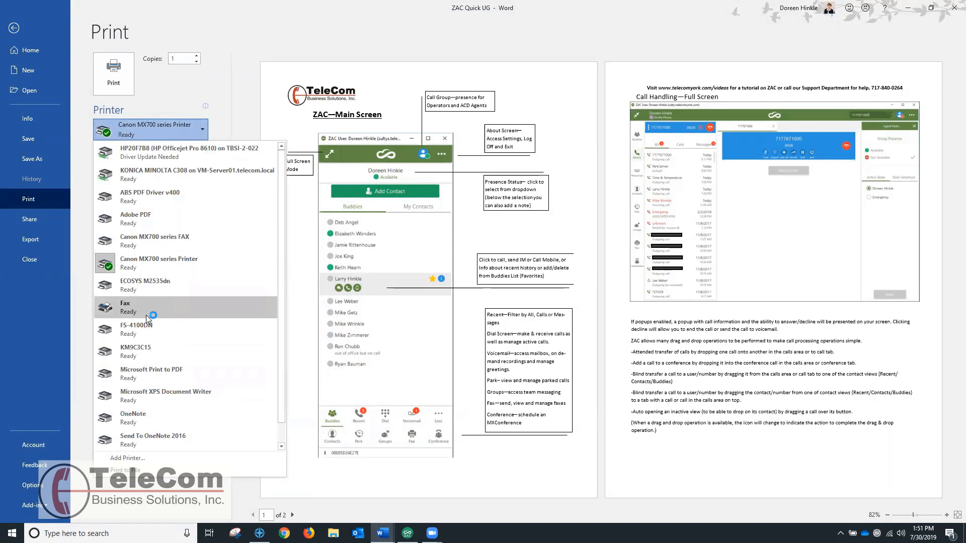
{"action": "scroll", "scroll_direction": "down", "scroll_amount": 3}
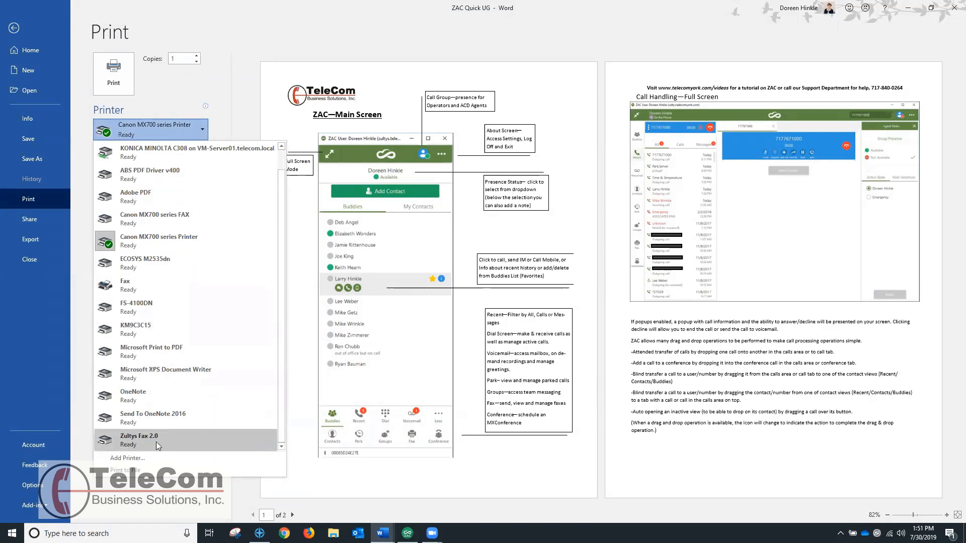
{"action": "mouse_move", "coordinate": [148, 441]}
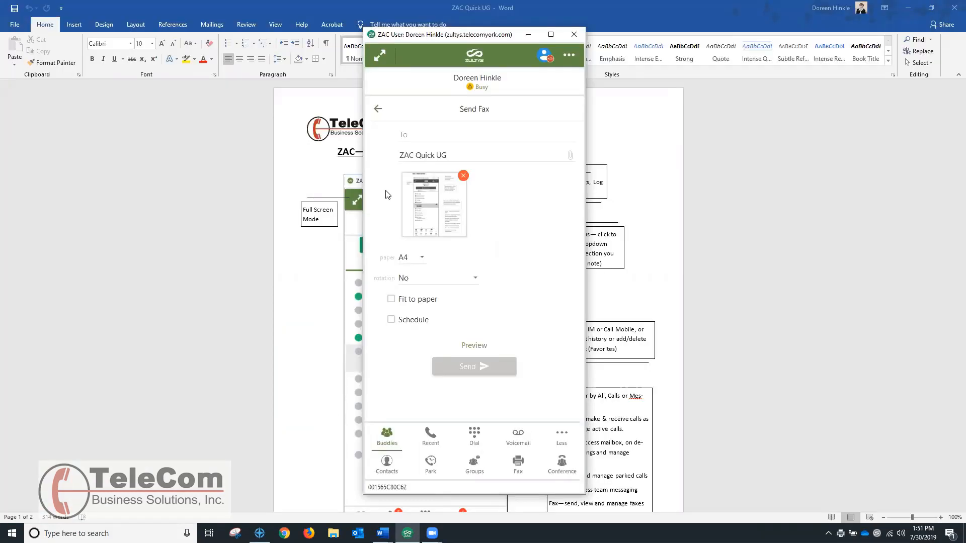
{"action": "mouse_move", "coordinate": [518, 475]}
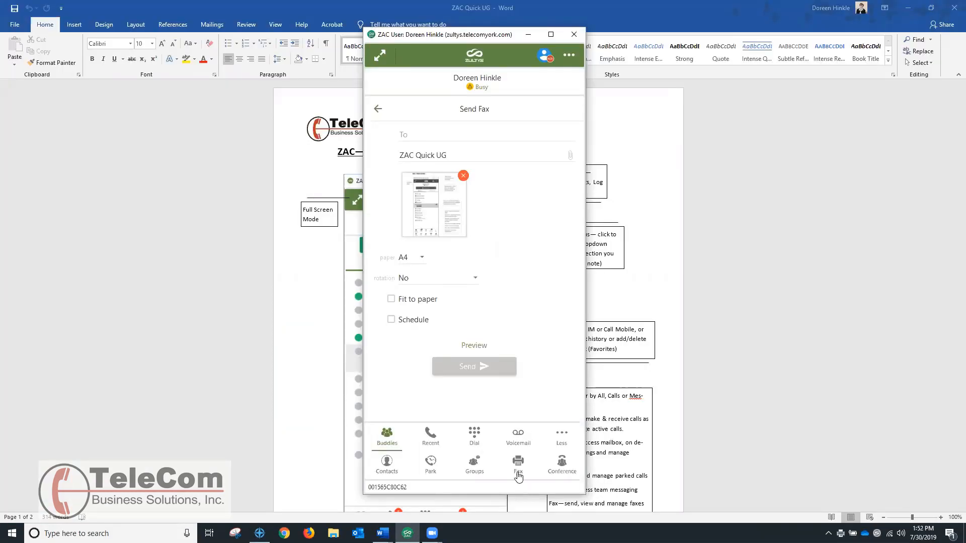
{"action": "mouse_move", "coordinate": [519, 478]}
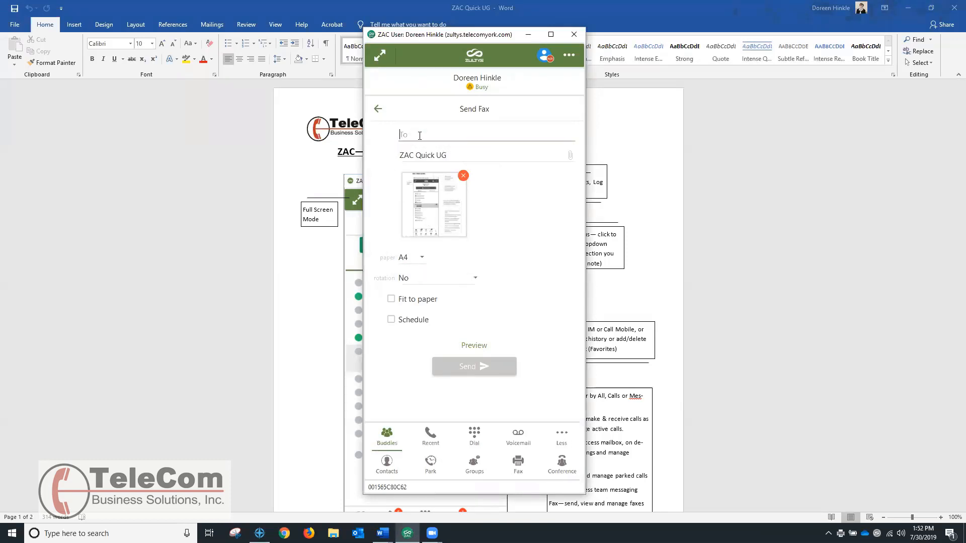
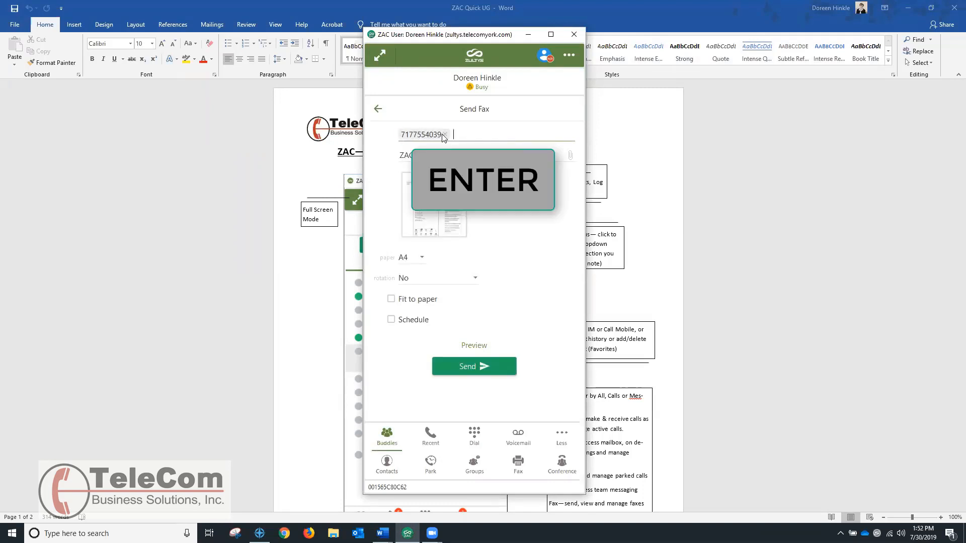
{"action": "key", "text": "enter"}
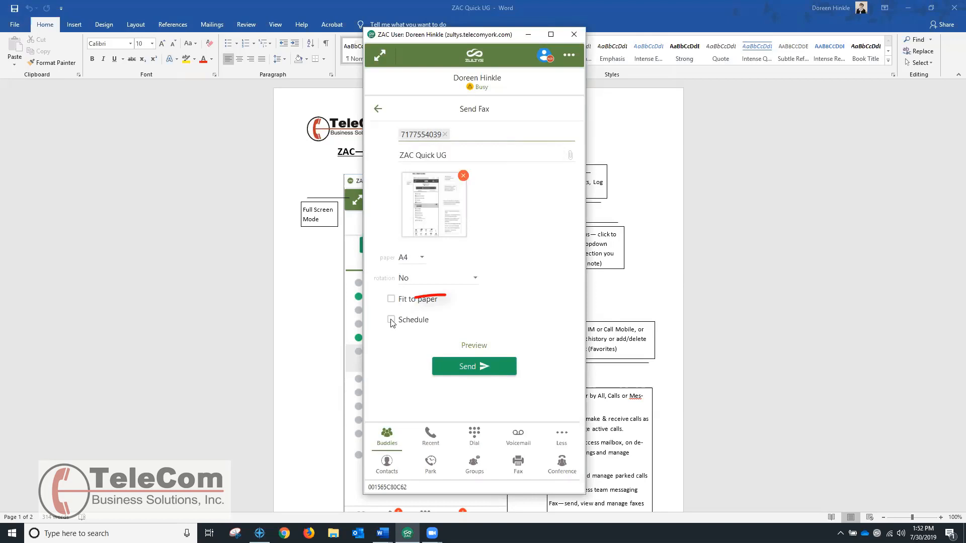
{"action": "left_click", "coordinate": [390, 320]}
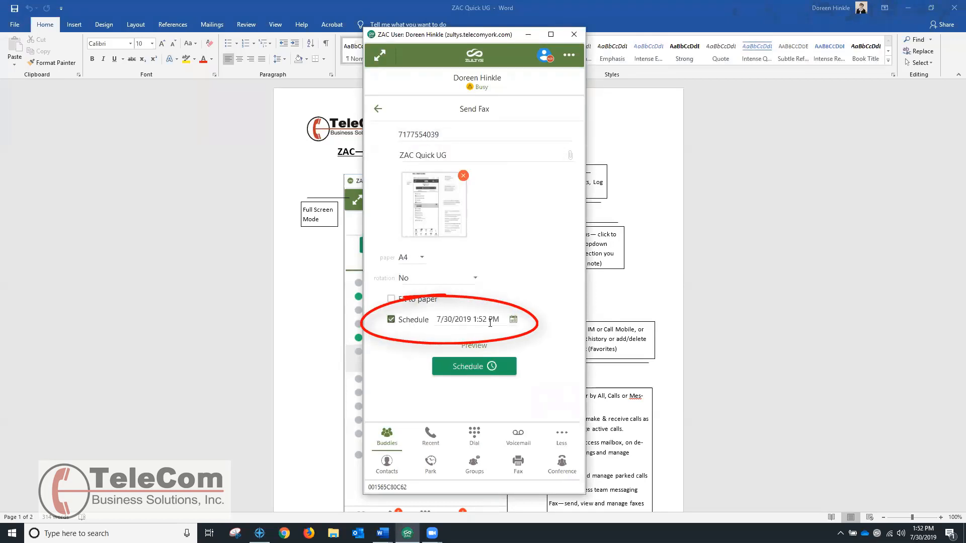
{"action": "left_click", "coordinate": [391, 319]}
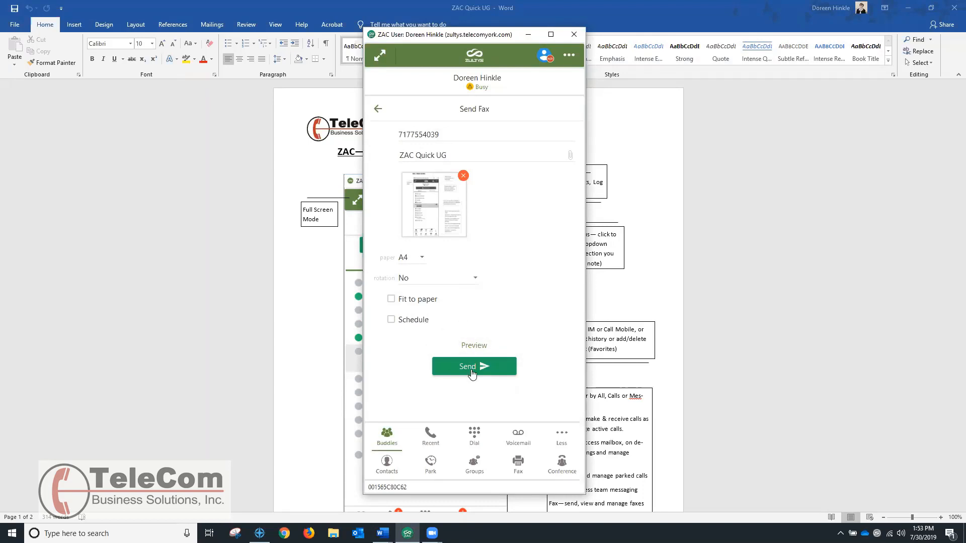
{"action": "left_click", "coordinate": [473, 366]}
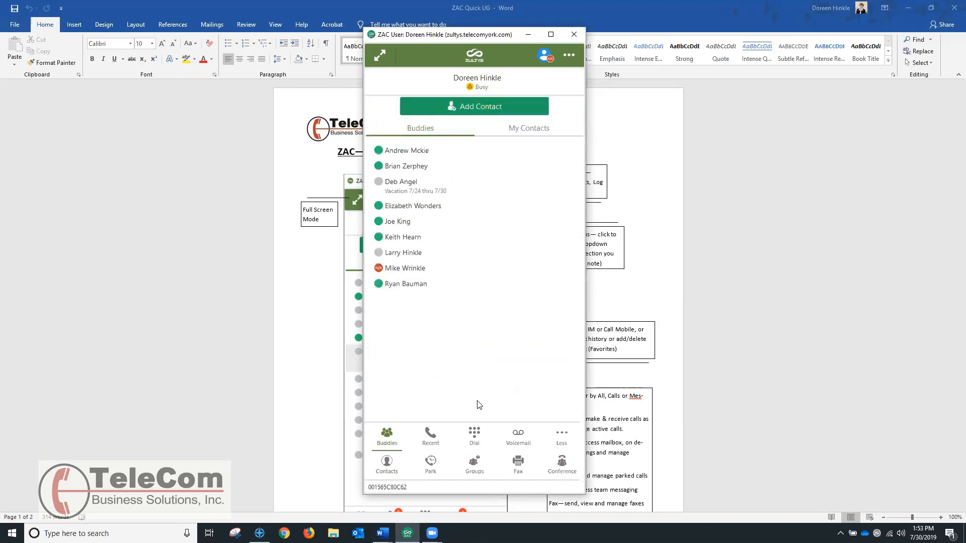
{"action": "mouse_move", "coordinate": [505, 378]}
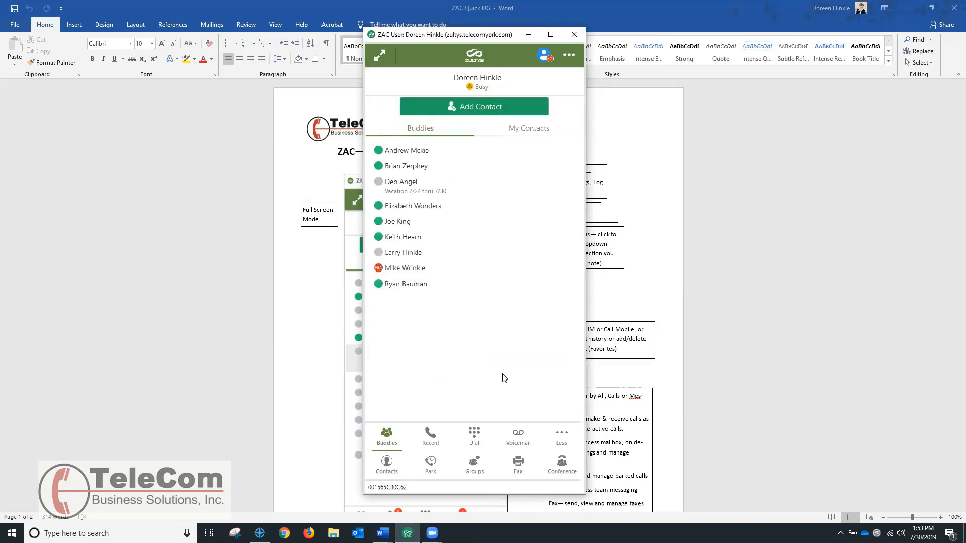
Step: View the ZAC Quick UG fax in the Sent list, then start a new fax
{"action": "left_click", "coordinate": [518, 465]}
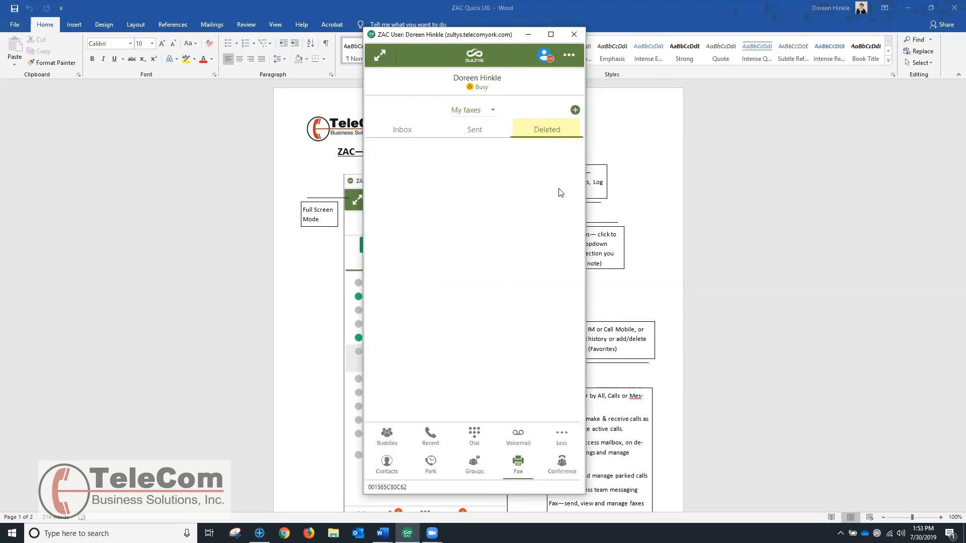
{"action": "left_click", "coordinate": [474, 129]}
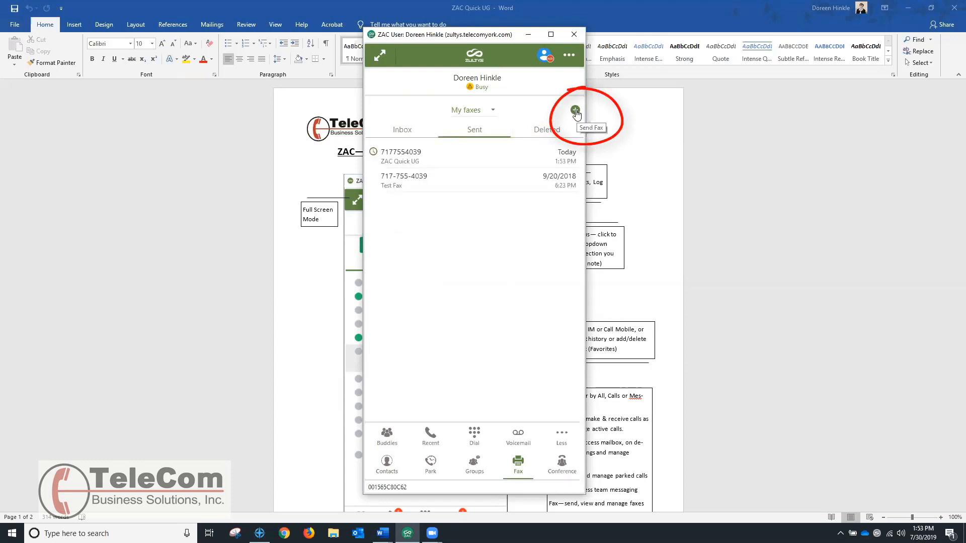
{"action": "left_click", "coordinate": [576, 112]}
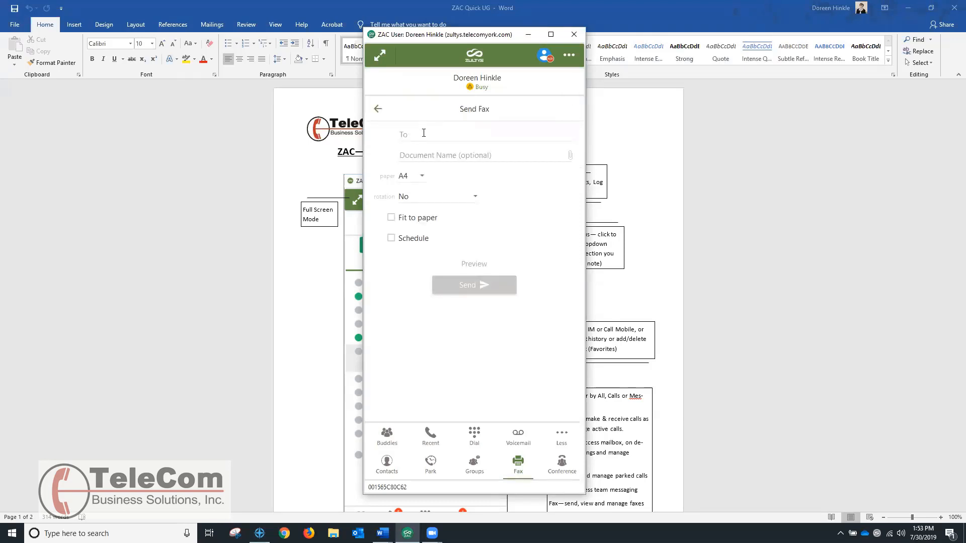
Step: Open the image-only file picker for attaching a fax document, then cancel it
{"action": "left_click", "coordinate": [569, 155]}
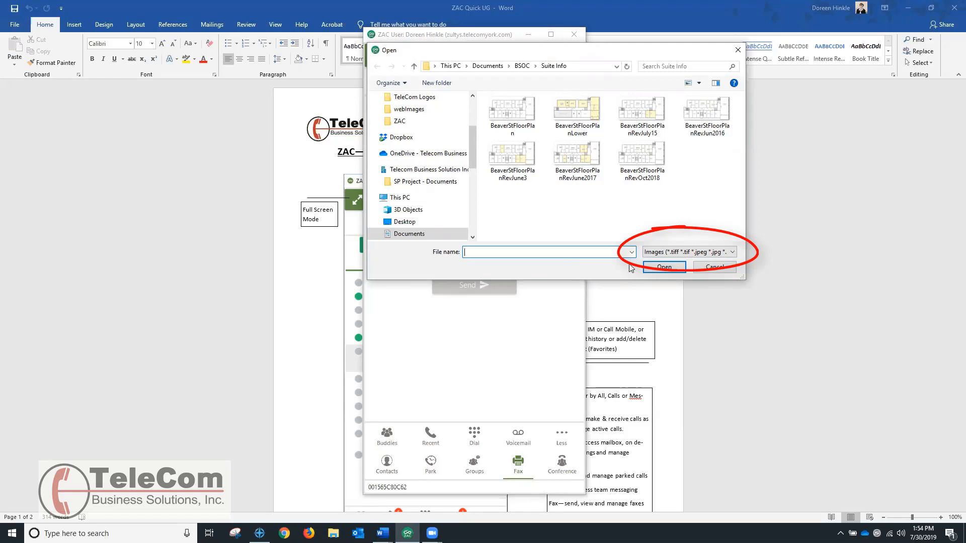
{"action": "left_click", "coordinate": [713, 267]}
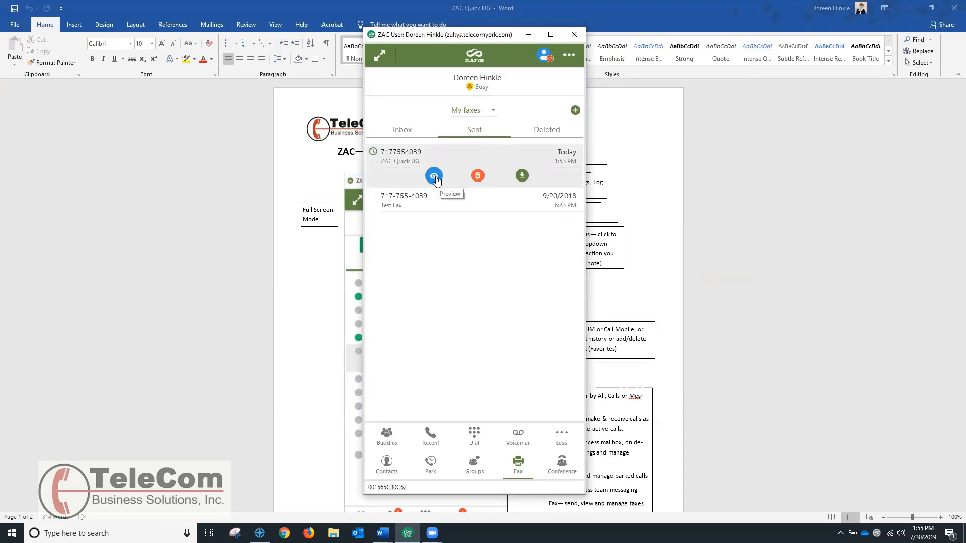
{"action": "mouse_move", "coordinate": [521, 175]}
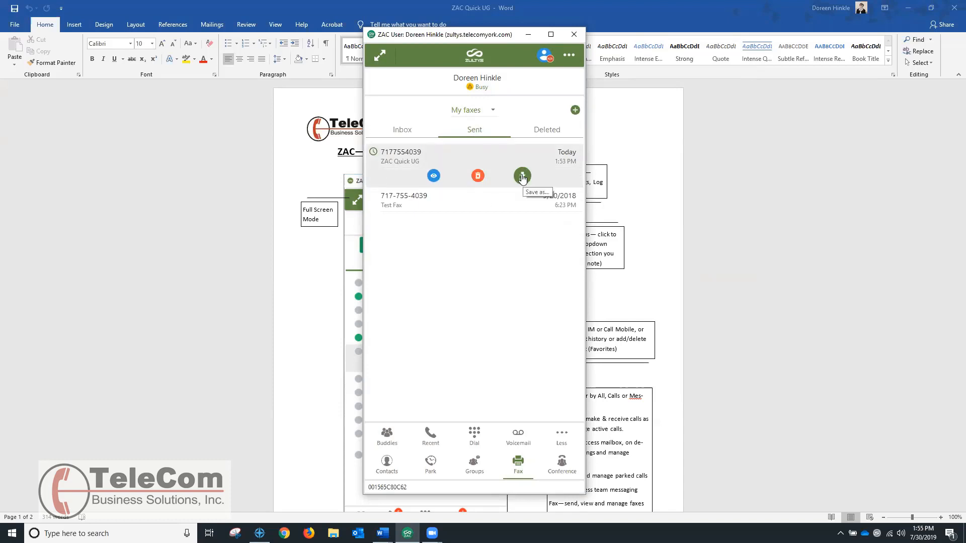
{"action": "mouse_move", "coordinate": [478, 176]}
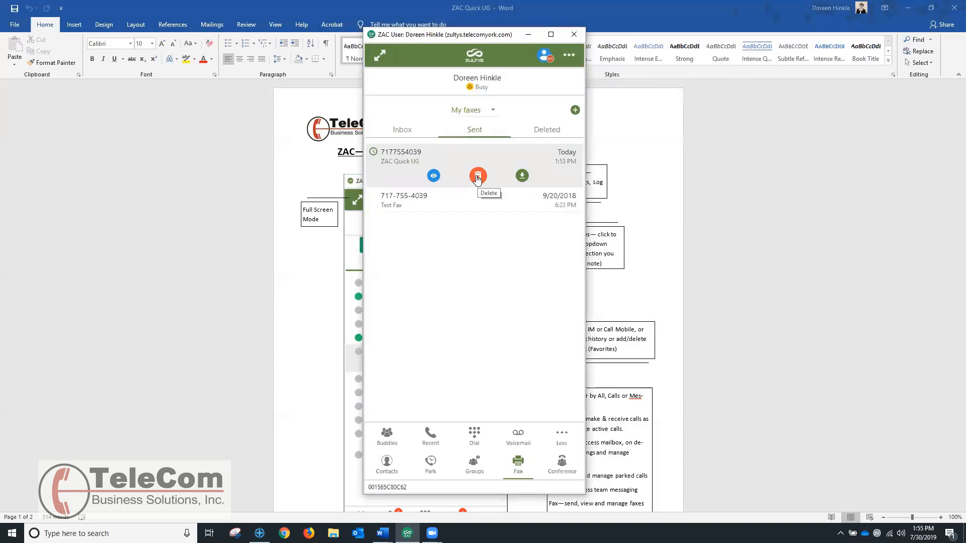